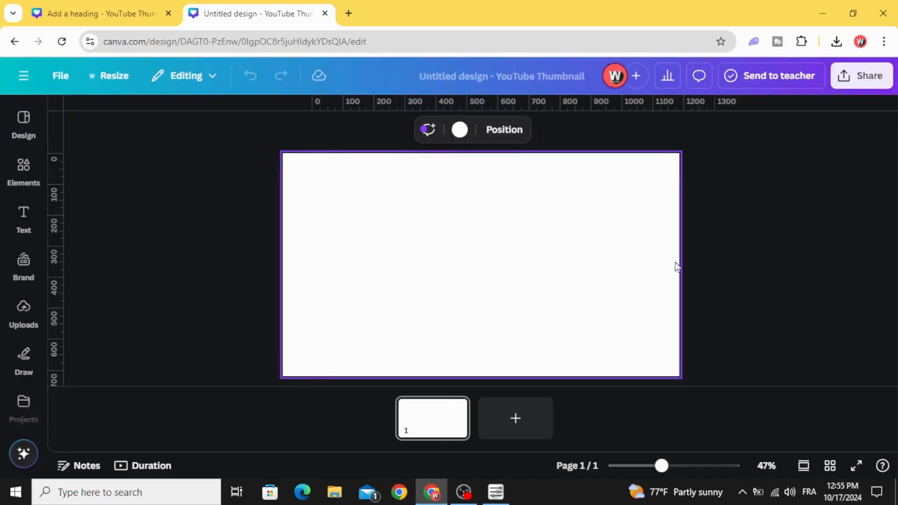
# Fill the thumbnail background with Canva's default cyan colour
pyautogui.click(459, 130)
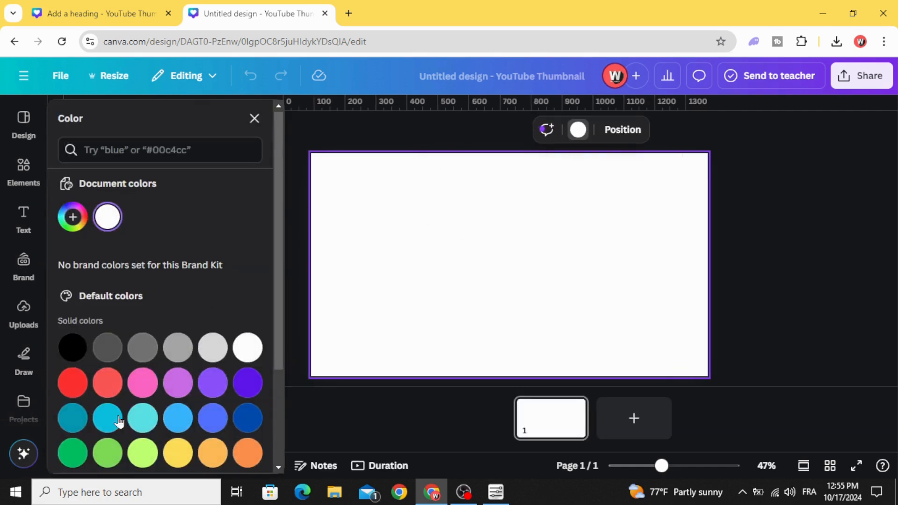
pyautogui.click(108, 418)
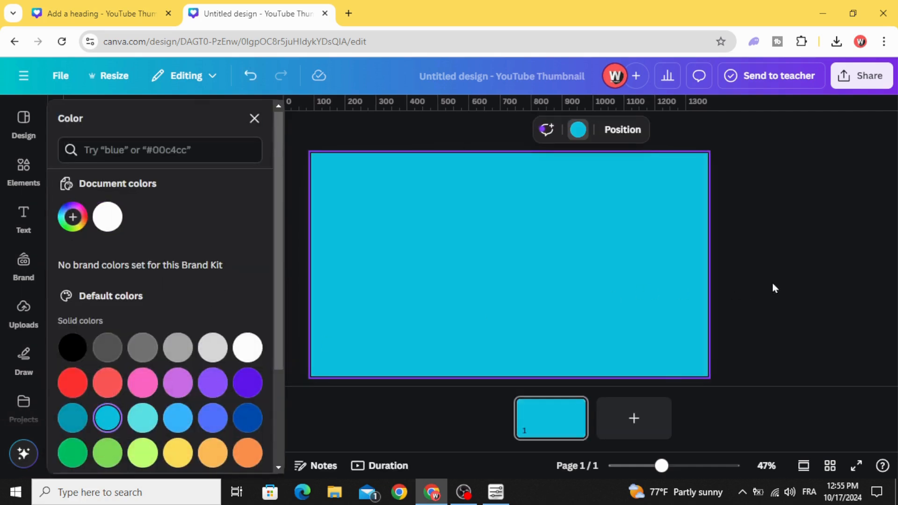
pyautogui.click(254, 119)
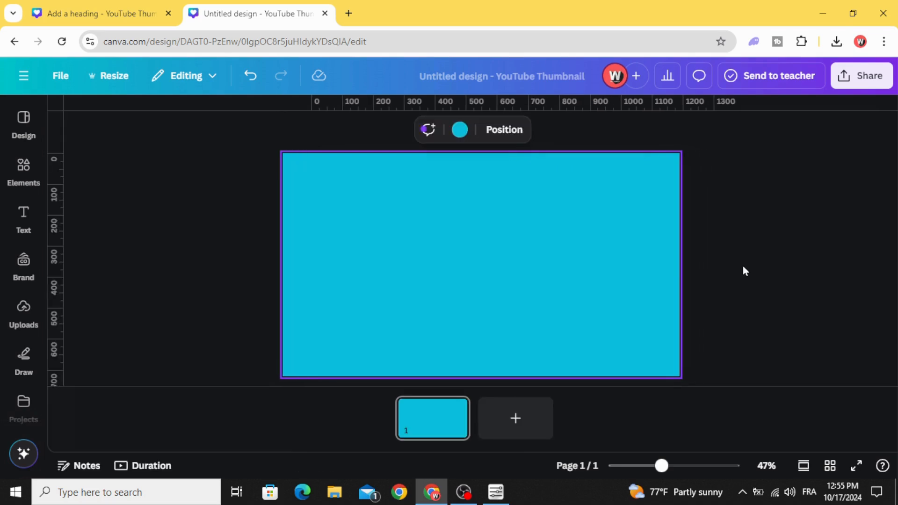
pyautogui.click(23, 169)
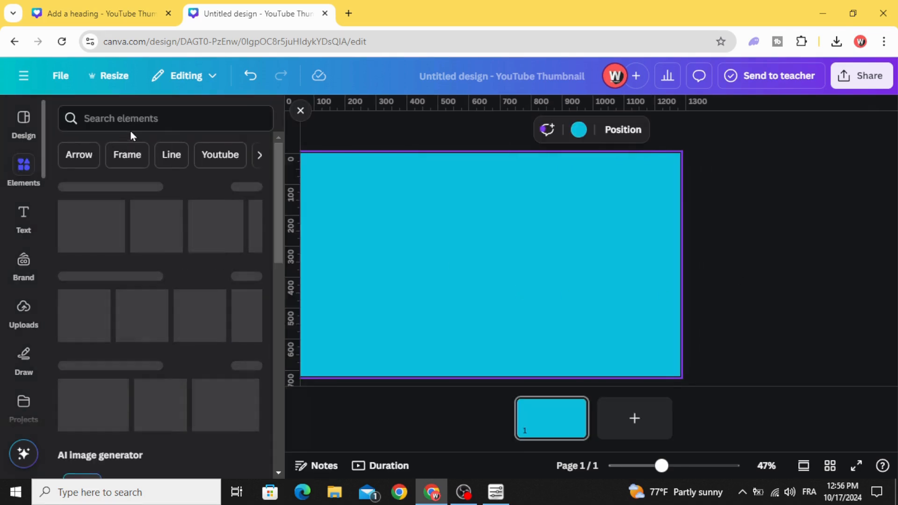
# Search Elements for 'light' and add the soft white glow graphic to the canvas
pyautogui.write('LIGHT')
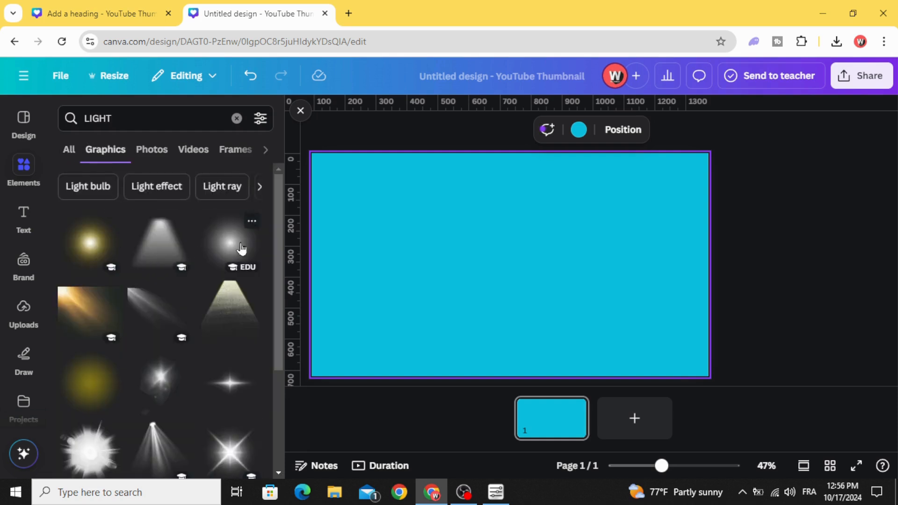
pyautogui.scroll(-3)
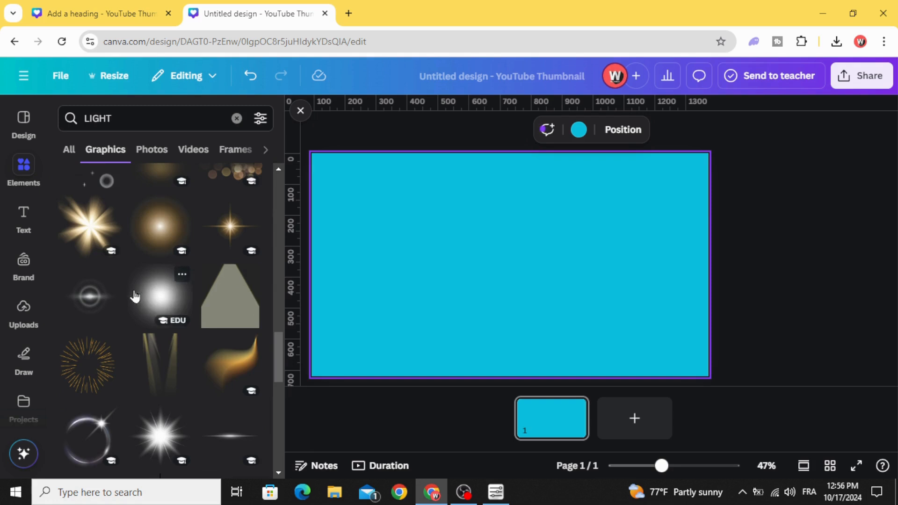
pyautogui.click(161, 296)
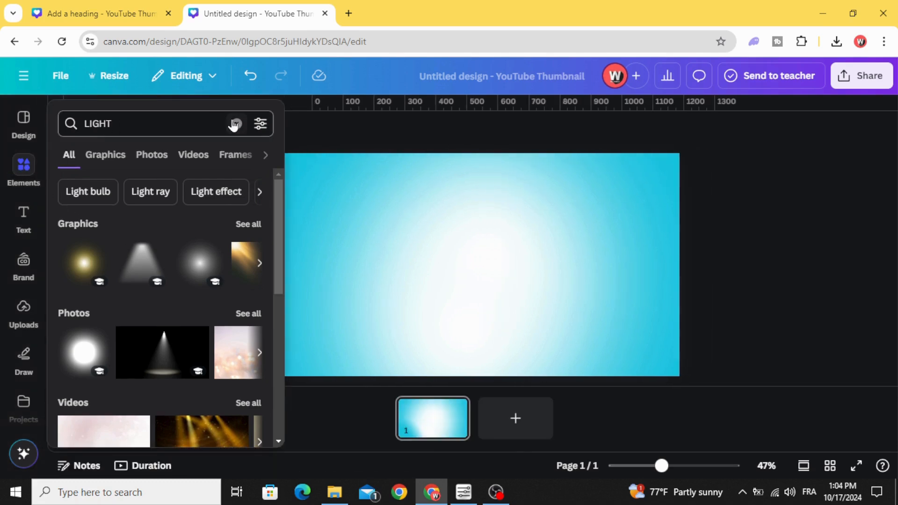
# Add a square shape and stretch it into a full-width strip along the bottom
pyautogui.click(234, 123)
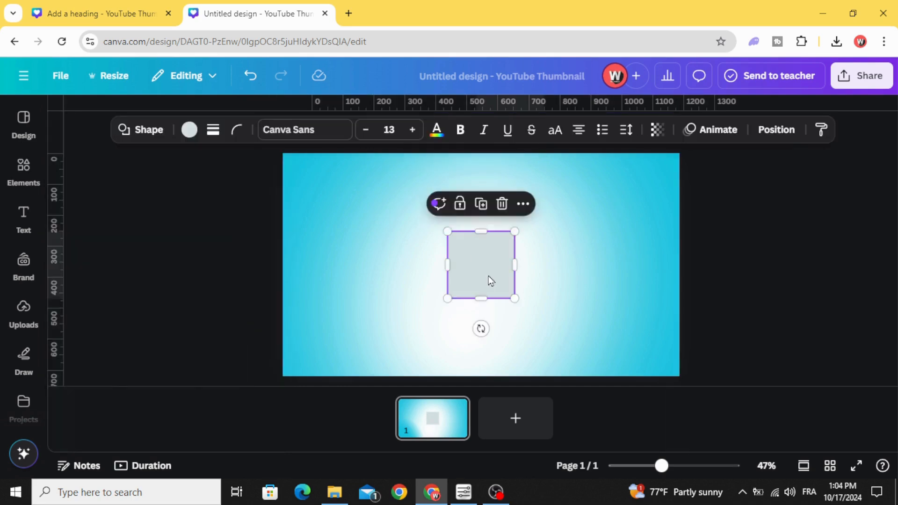
pyautogui.moveTo(514, 264); pyautogui.dragTo(624, 274)
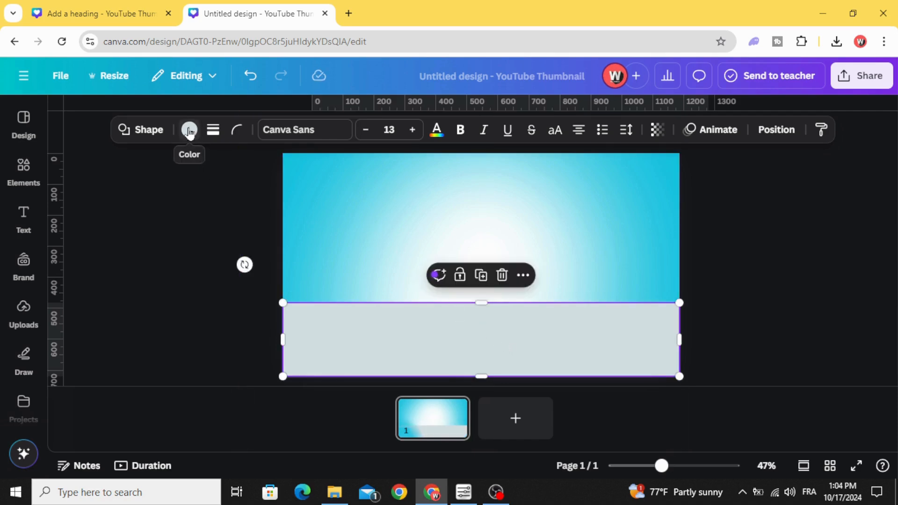
# Fill the bottom strip with a preset purple-to-blue gradient
pyautogui.click(189, 130)
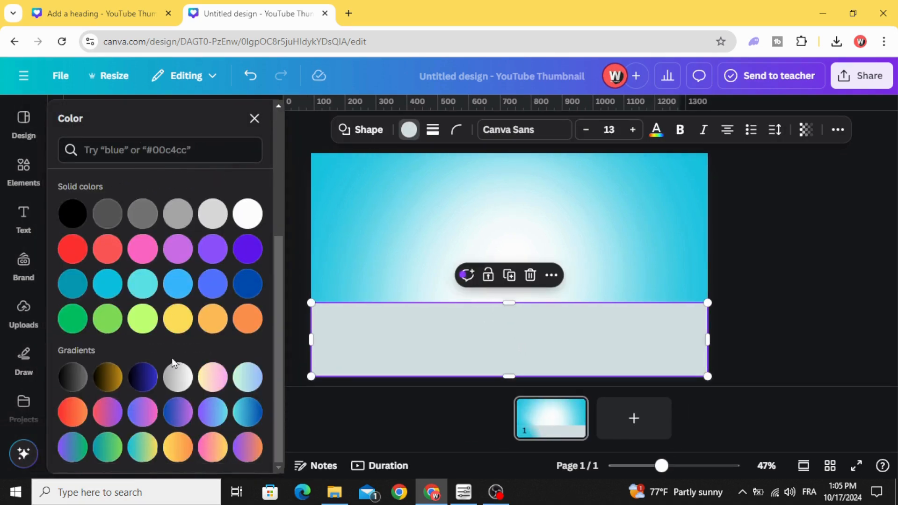
pyautogui.moveTo(213, 412)
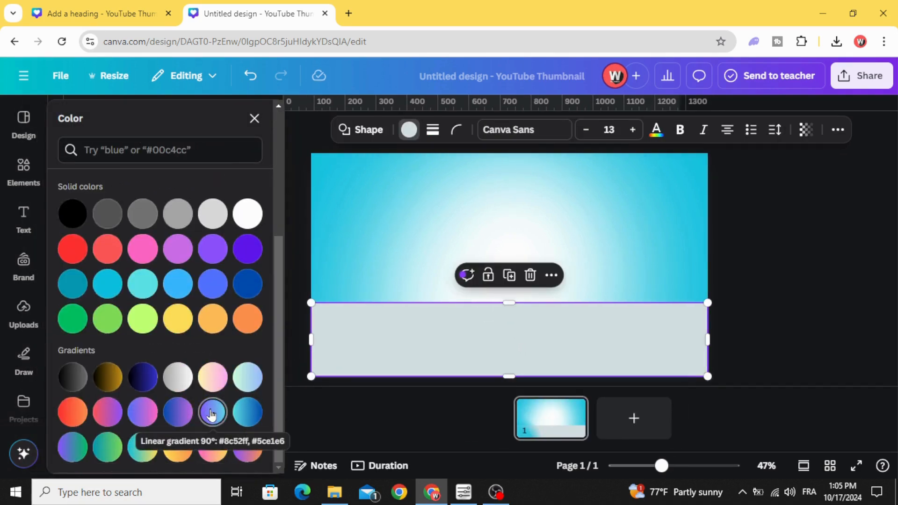
pyautogui.click(213, 413)
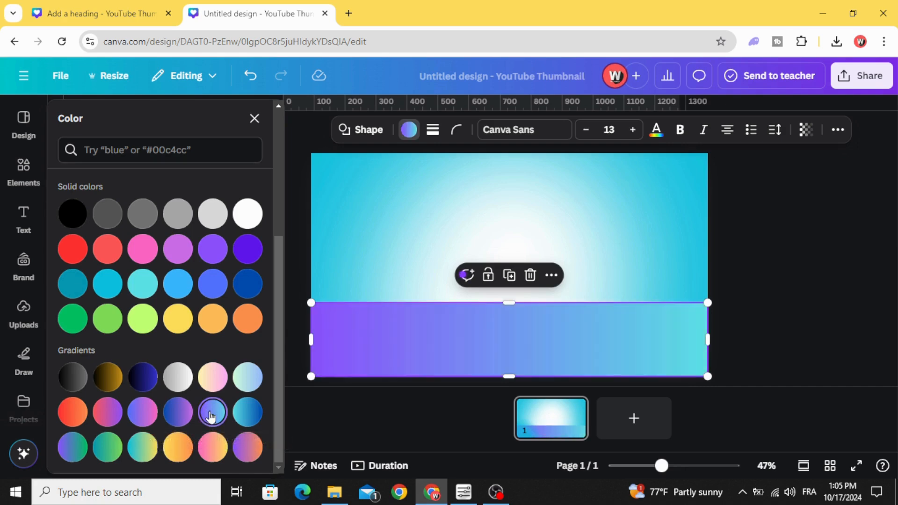
pyautogui.click(247, 377)
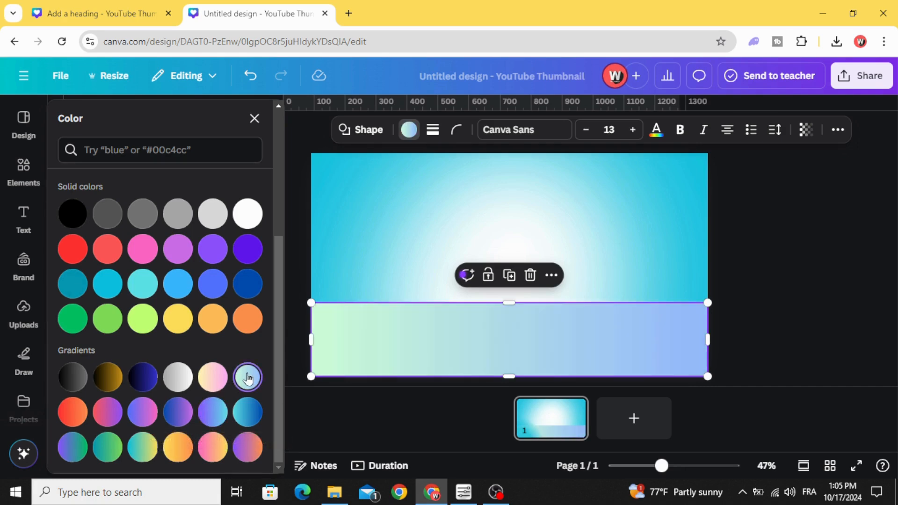
pyautogui.click(248, 378)
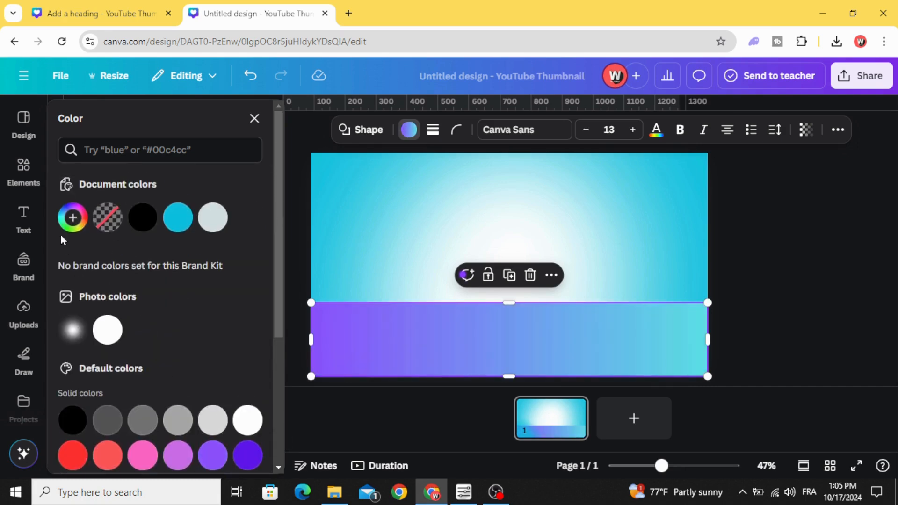
# Customise the strip gradient: white first colour, circular style, adjusted second shade
pyautogui.click(208, 255)
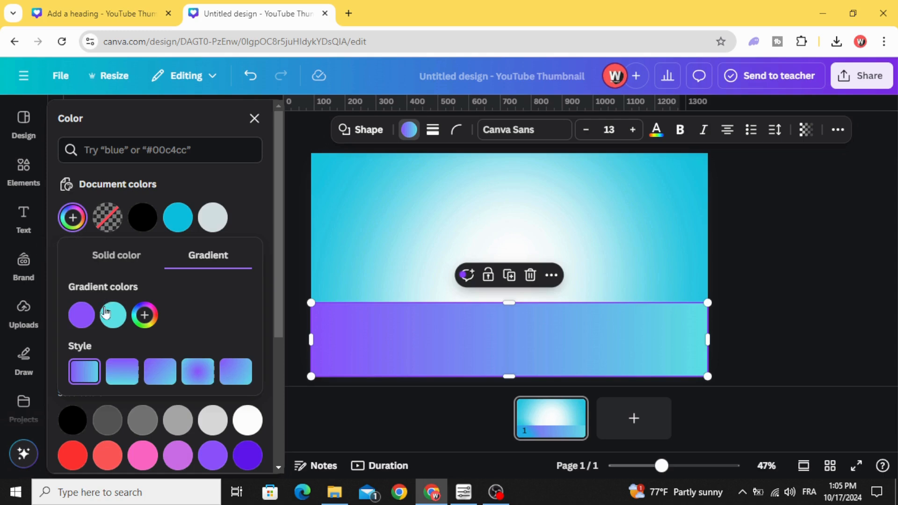
pyautogui.click(81, 315)
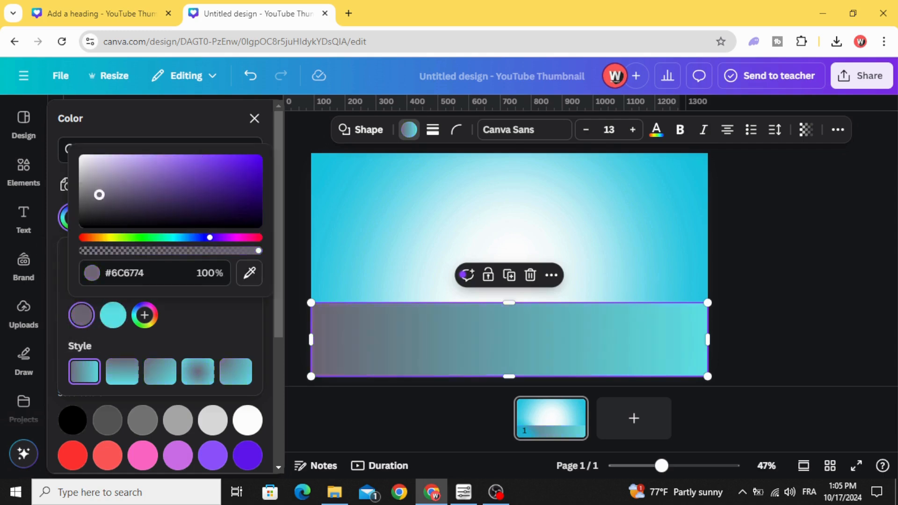
pyautogui.click(81, 315)
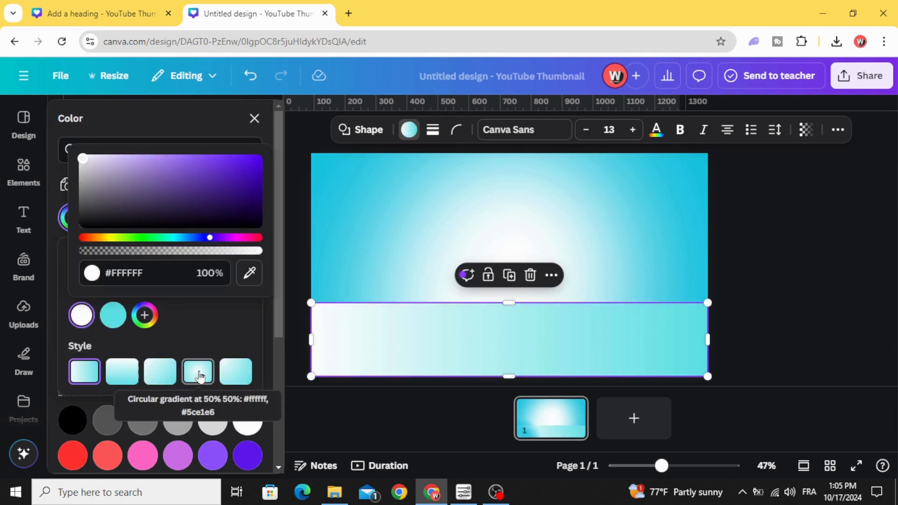
pyautogui.click(198, 371)
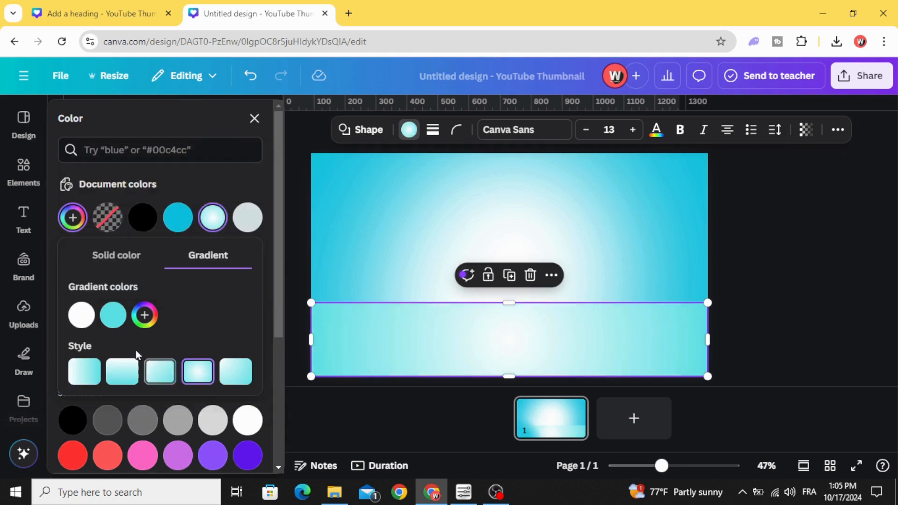
pyautogui.click(113, 315)
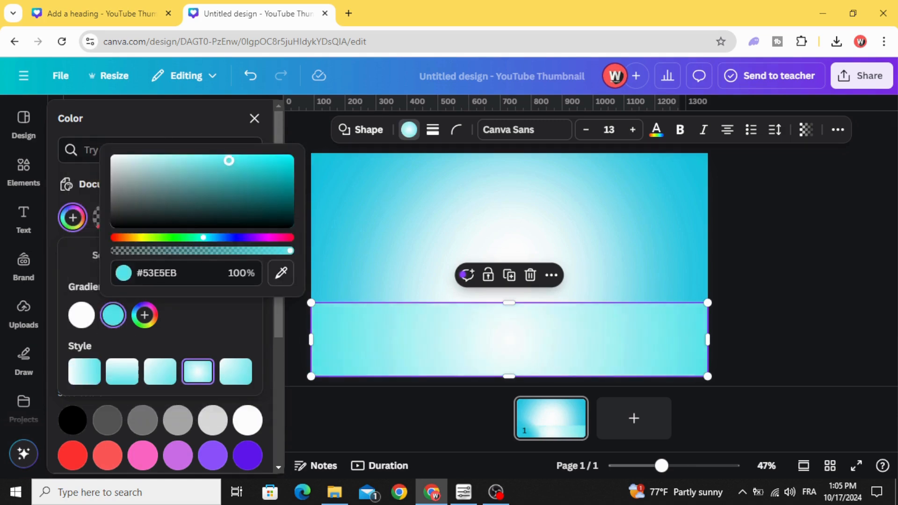
pyautogui.moveTo(228, 160); pyautogui.dragTo(278, 162)
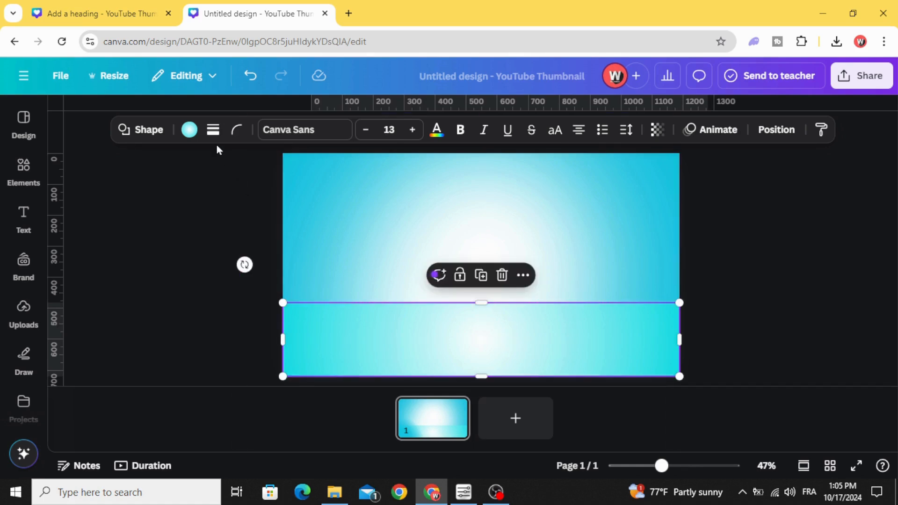
# Give the strip a new linear gradient with the cyan stop first and white second
pyautogui.click(189, 129)
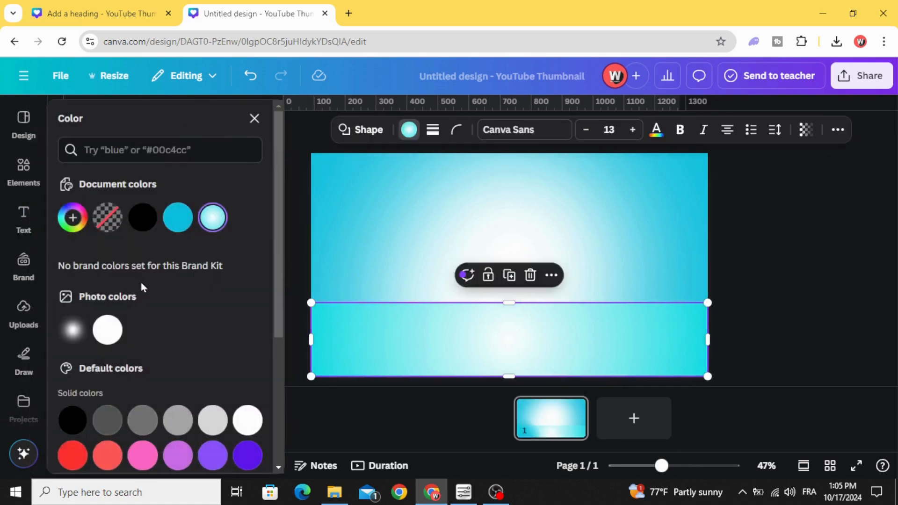
pyautogui.click(72, 218)
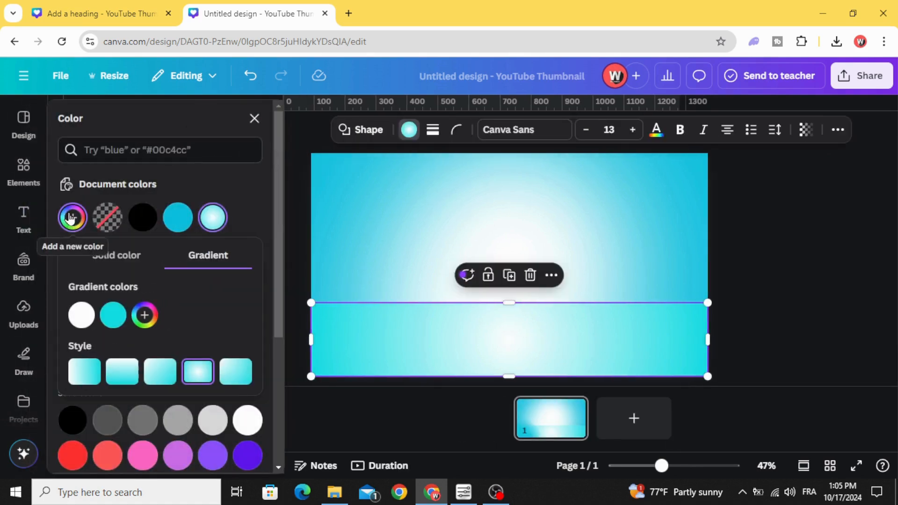
pyautogui.click(121, 371)
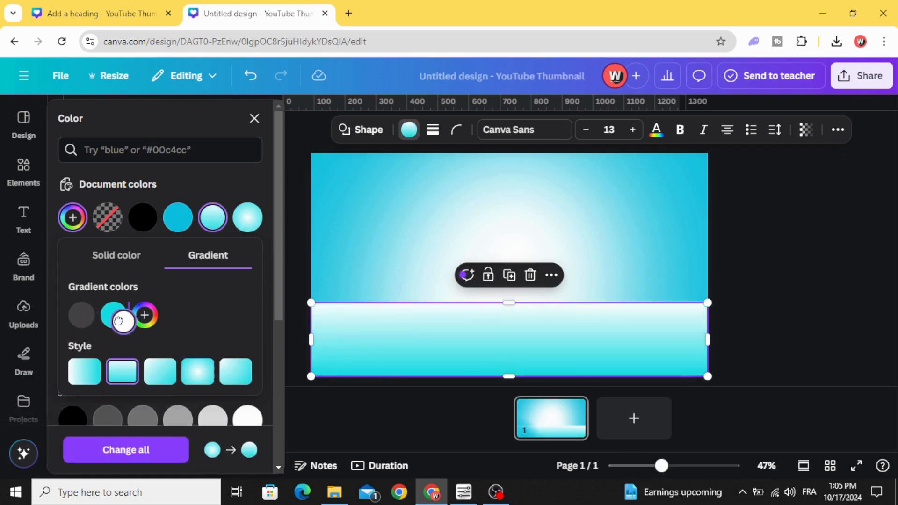
pyautogui.click(113, 314)
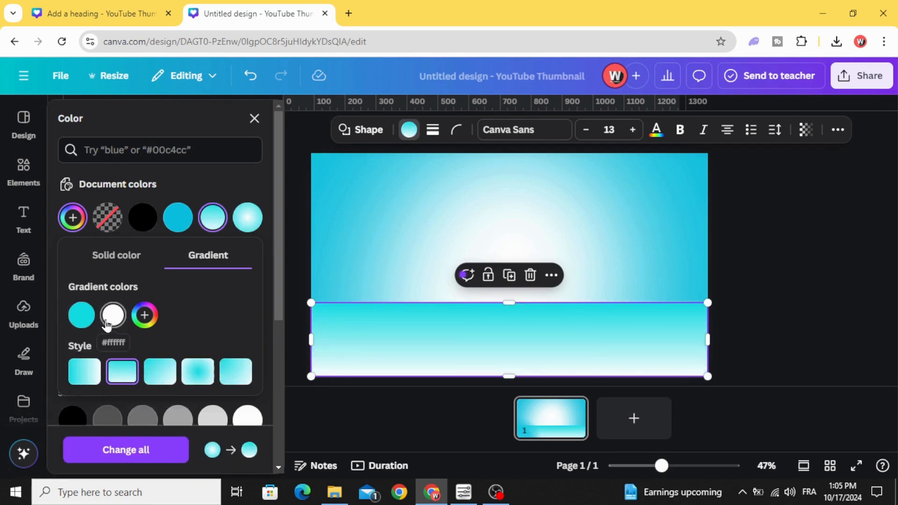
pyautogui.moveTo(143, 316)
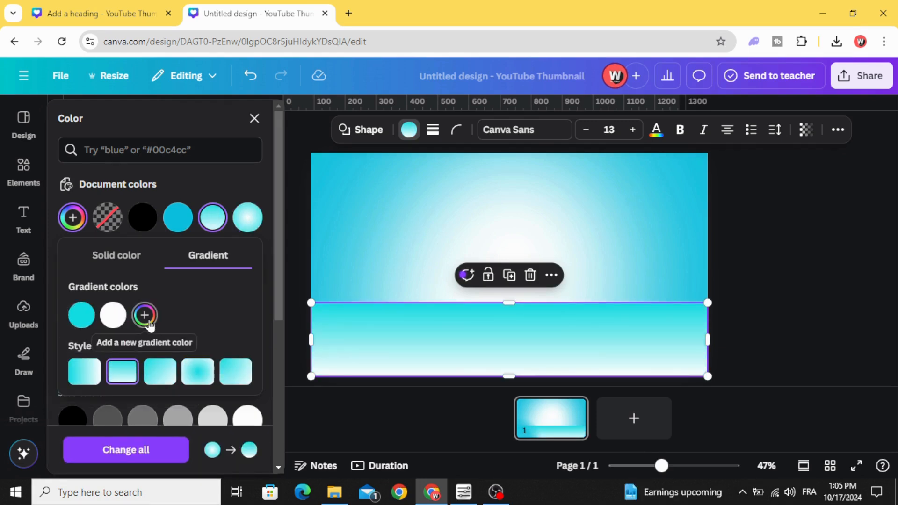
pyautogui.moveTo(112, 315)
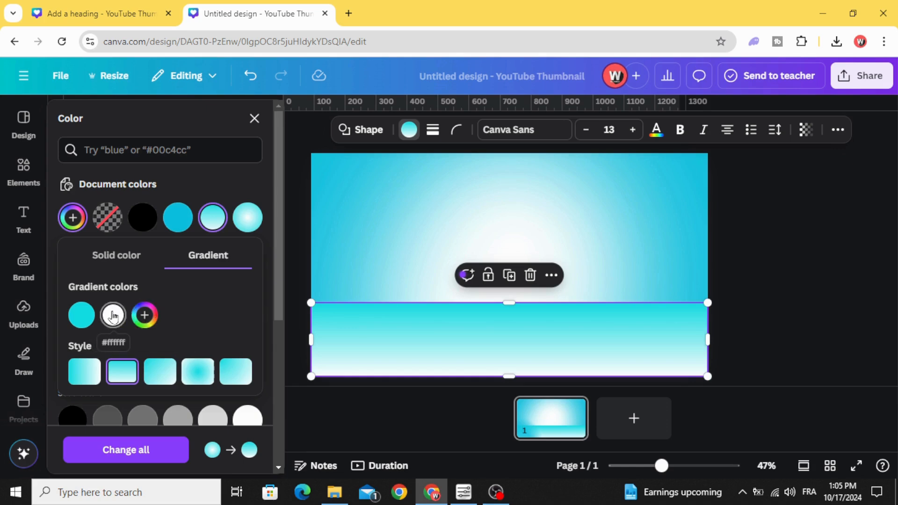
pyautogui.click(113, 315)
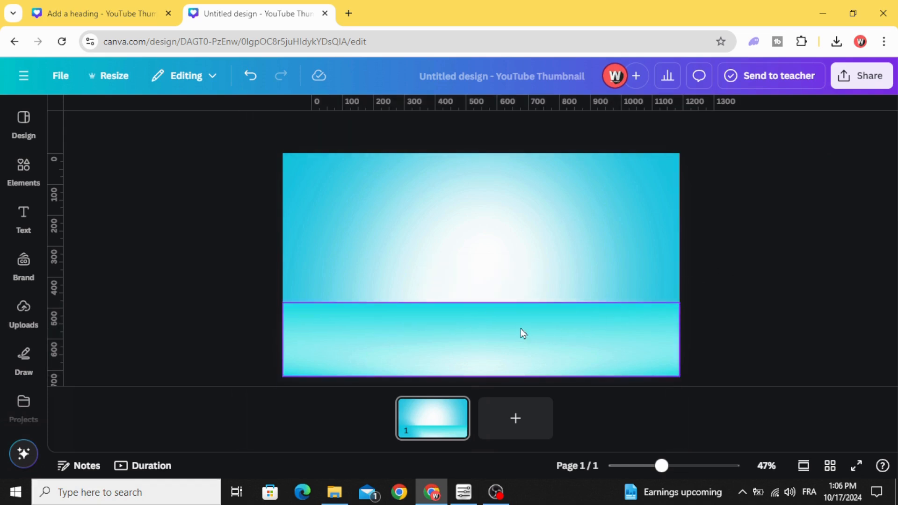
# Add the uploaded perfume photo, remove its background, and enlarge it centred on the floor
pyautogui.click(23, 312)
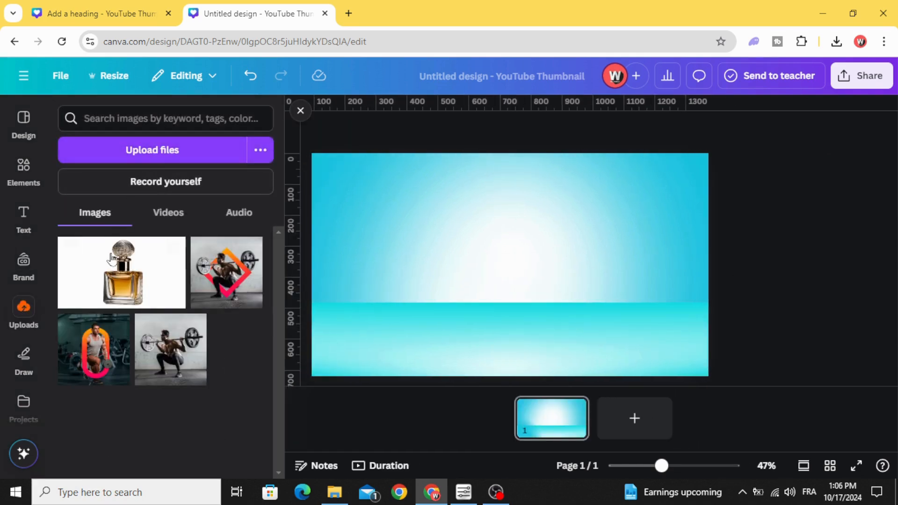
pyautogui.click(121, 273)
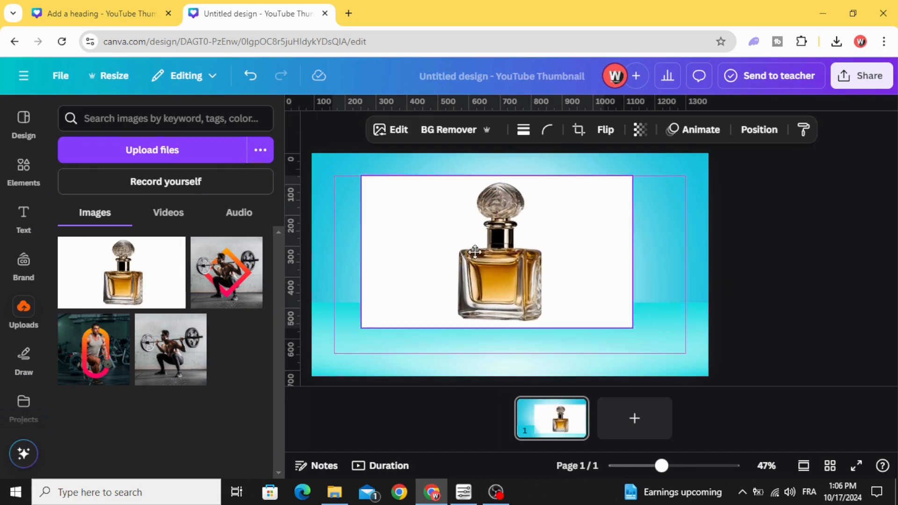
pyautogui.click(448, 130)
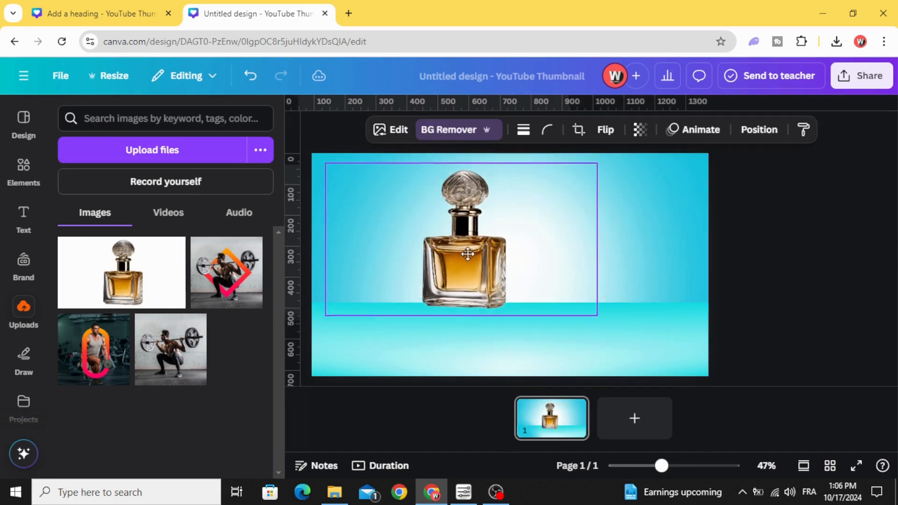
pyautogui.moveTo(597, 316); pyautogui.dragTo(675, 360)
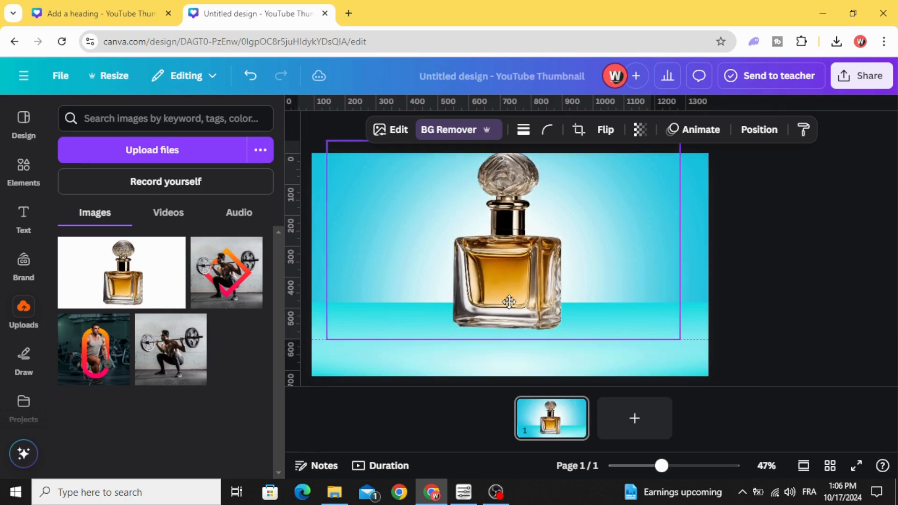
pyautogui.click(508, 302)
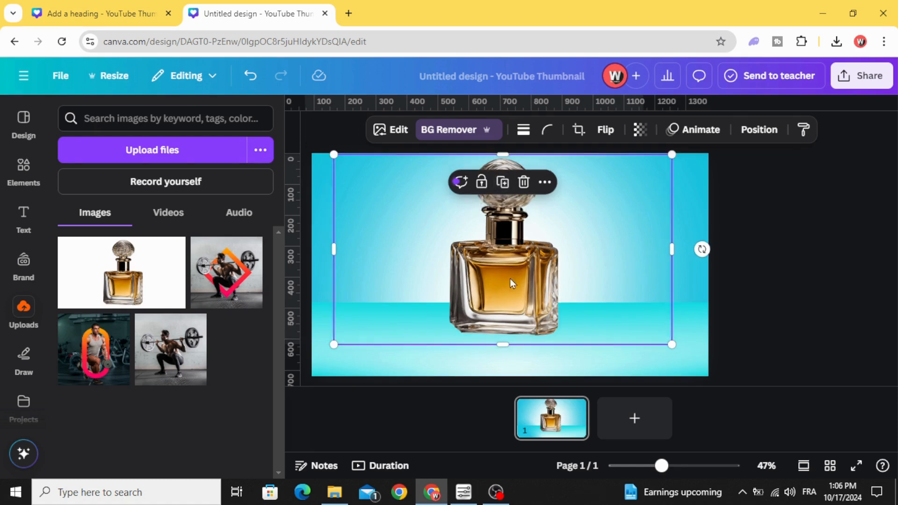
# Duplicate the perfume bottle and flip the copy vertically beneath the original
pyautogui.click(604, 129)
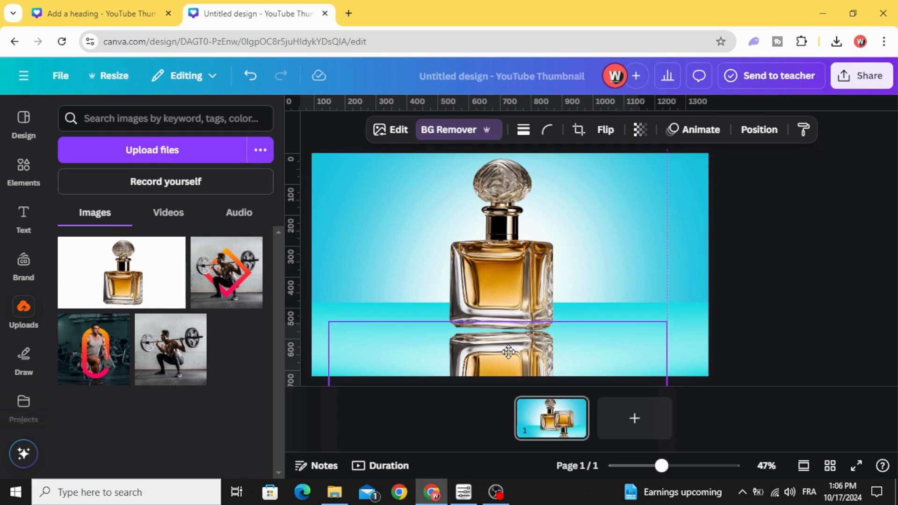
pyautogui.click(640, 130)
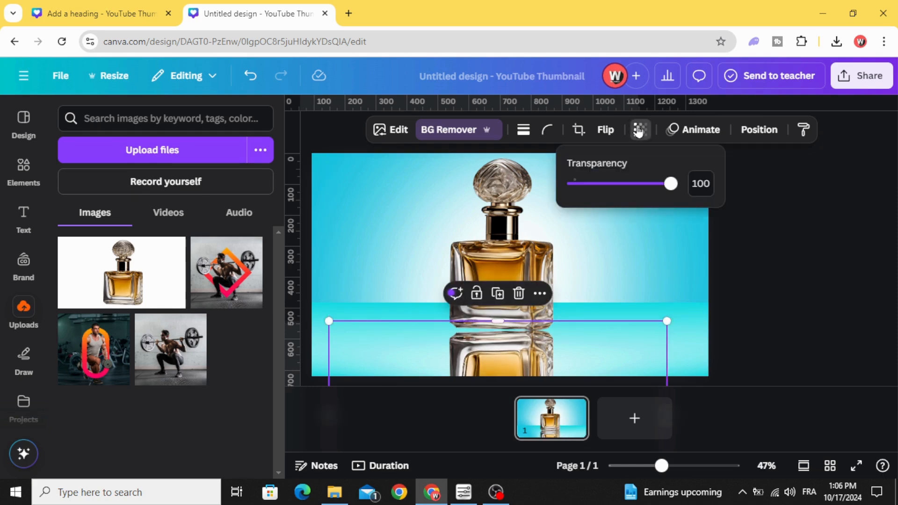
# Set the reflection's transparency to 61, then deselect it
pyautogui.moveTo(670, 183); pyautogui.dragTo(611, 183)
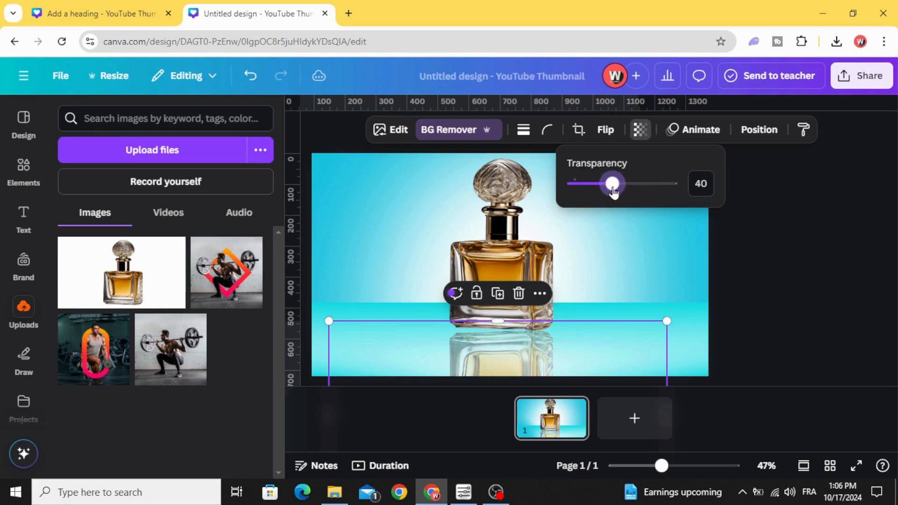
pyautogui.moveTo(612, 184); pyautogui.dragTo(627, 184)
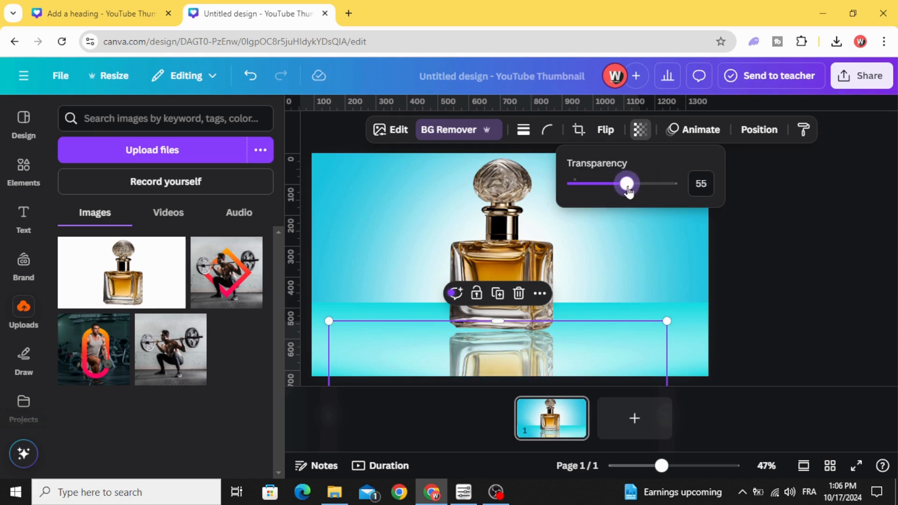
pyautogui.moveTo(627, 184); pyautogui.dragTo(634, 183)
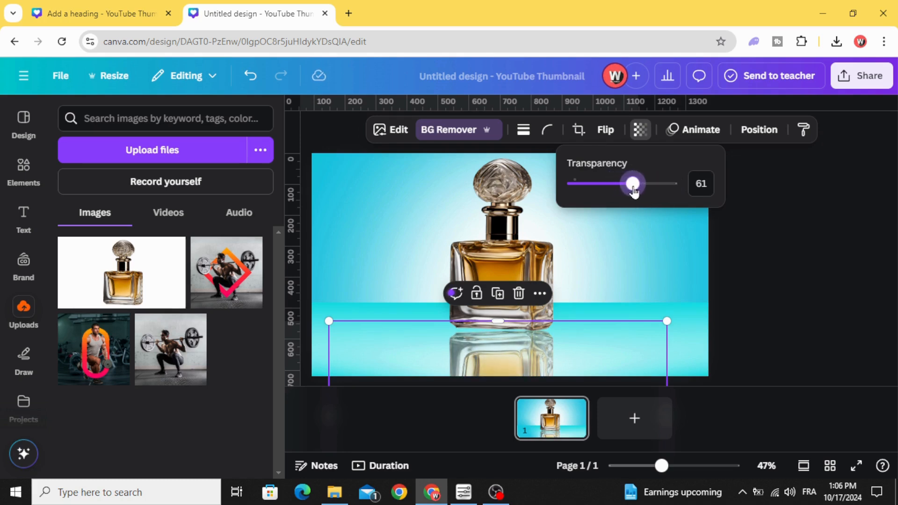
pyautogui.click(799, 274)
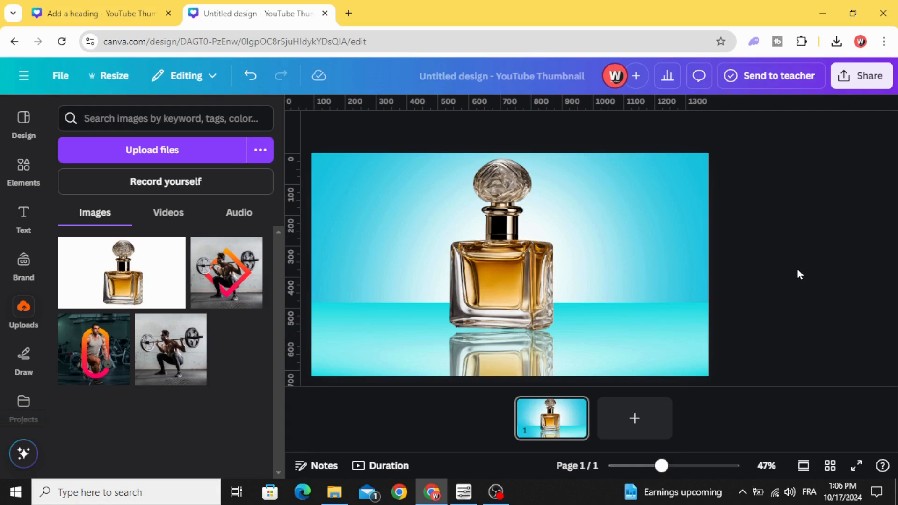